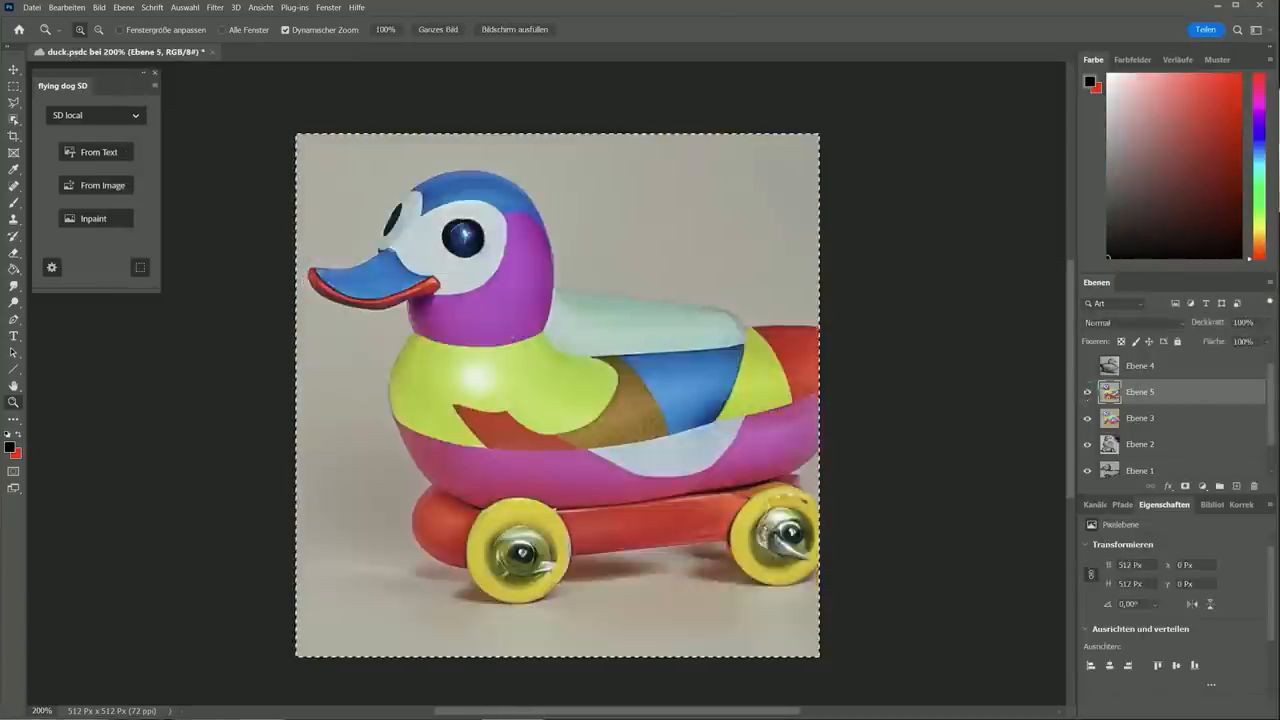
- Adjust the shadow in the red car scene, then switch to the beach scene with palm_trees.png alongside
{"action": "left_click", "coordinate": [290, 52]}
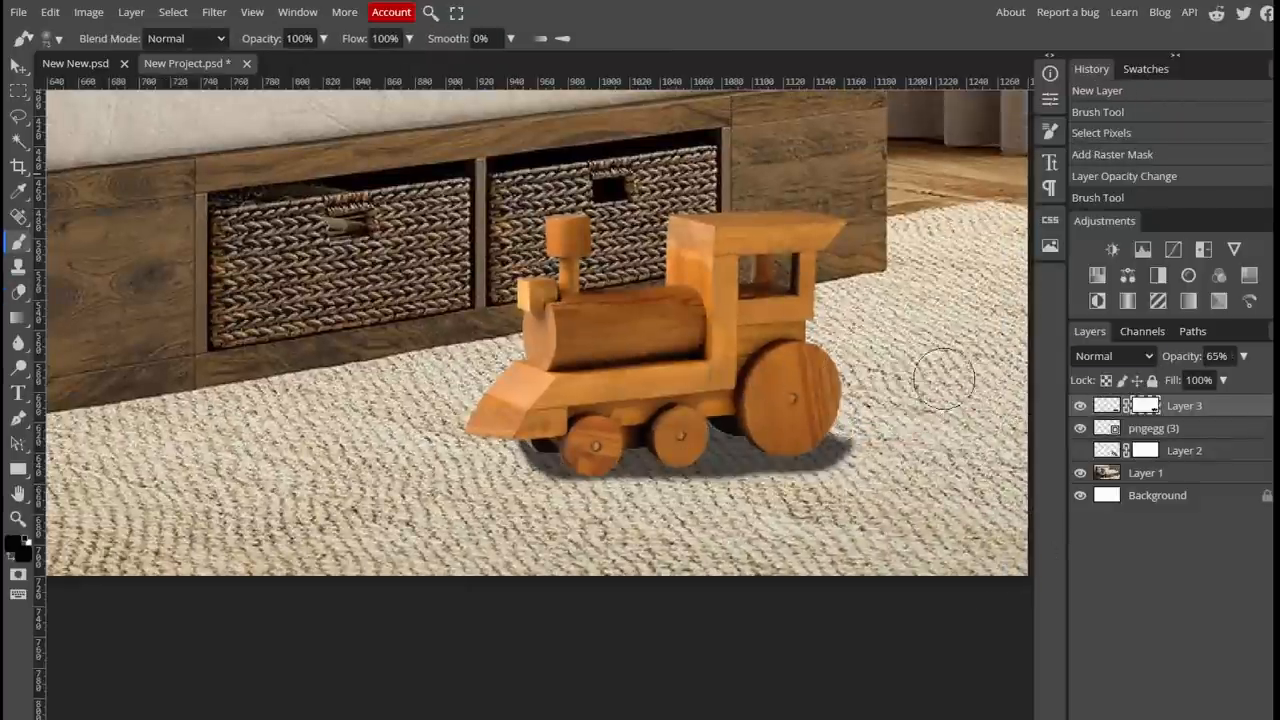
{"action": "left_click_drag", "start_coordinate": [940, 380], "coordinate": [452, 518]}
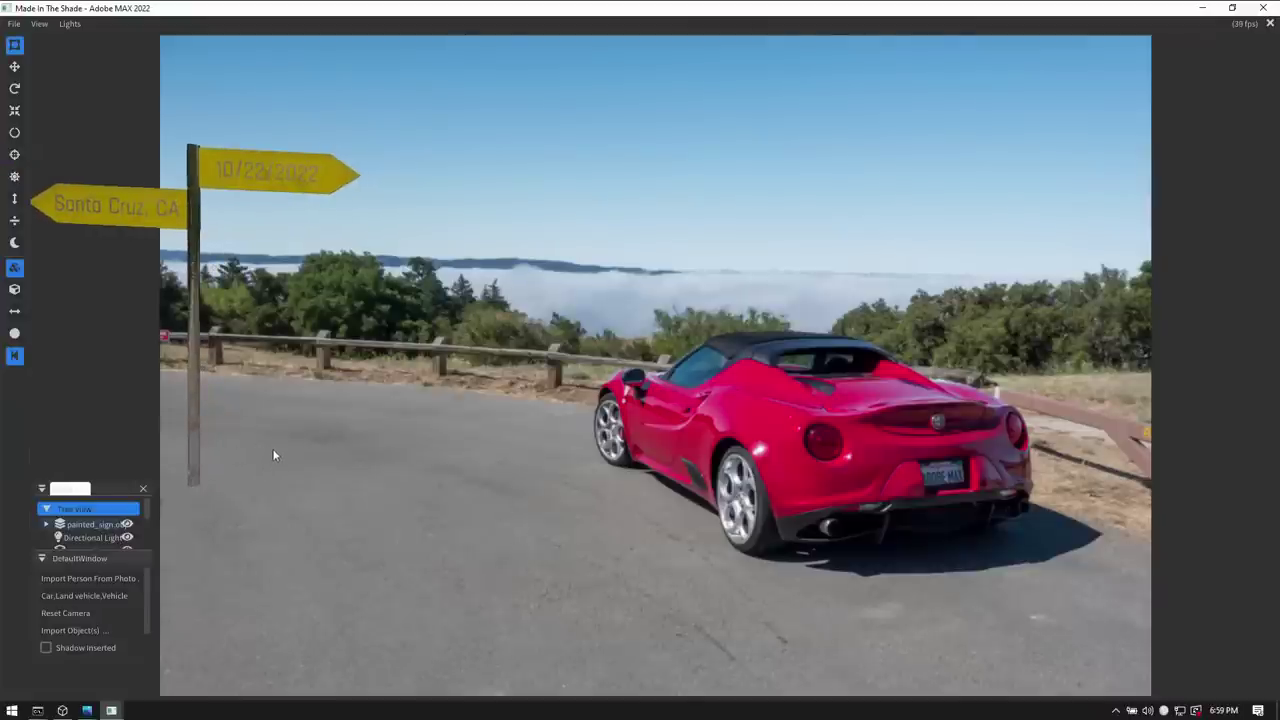
{"action": "left_click", "coordinate": [46, 650]}
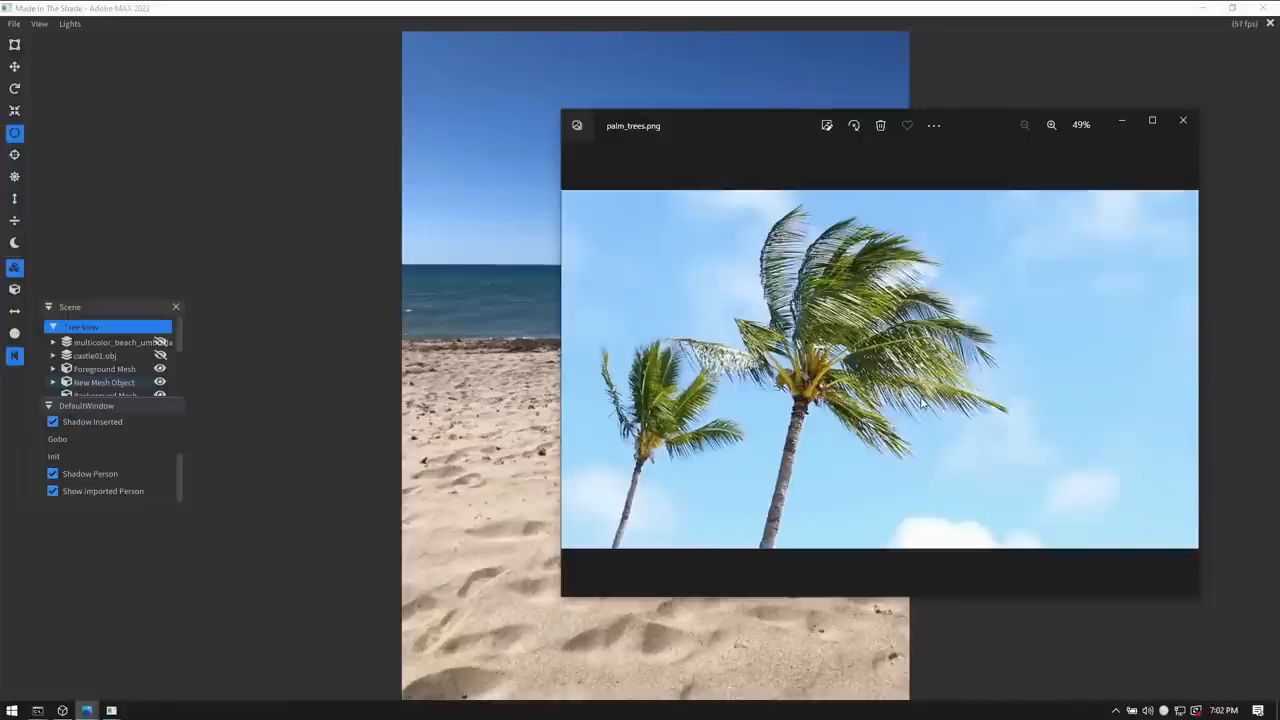
{"action": "left_click", "coordinate": [1184, 120]}
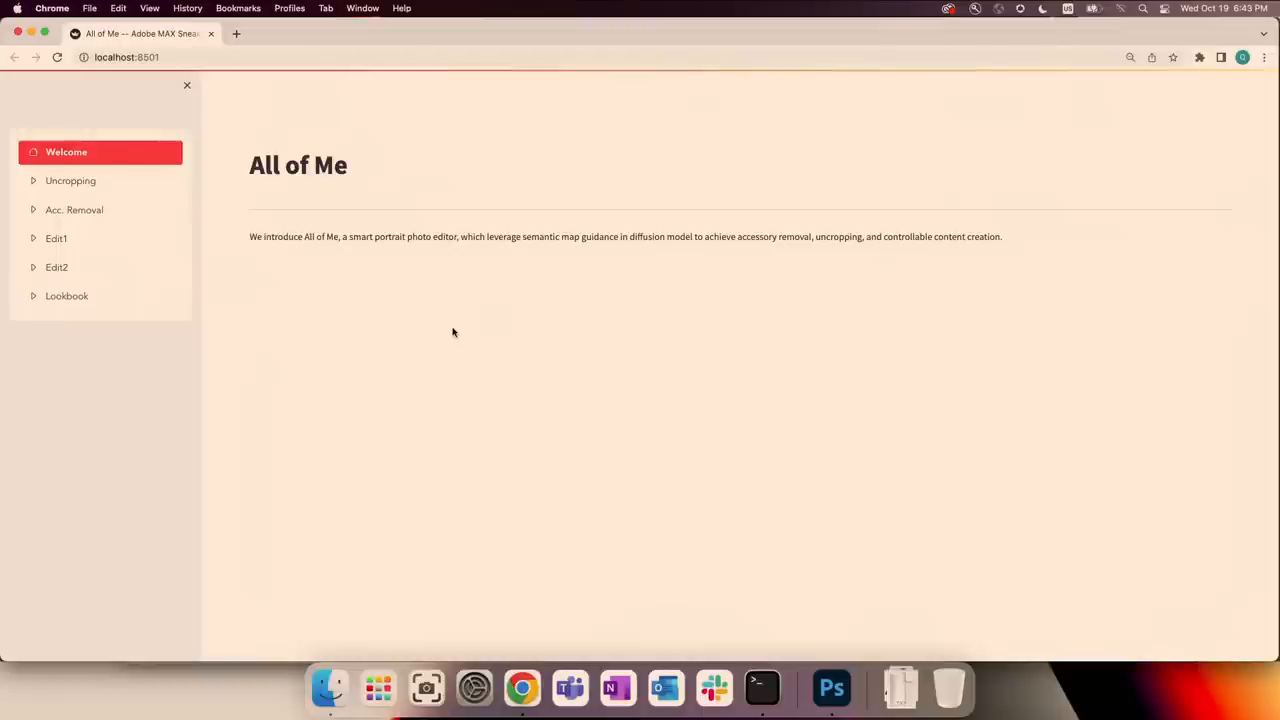
- Uncrop the portrait beyond its original frame and run the full-body generation
{"action": "left_click", "coordinate": [70, 180]}
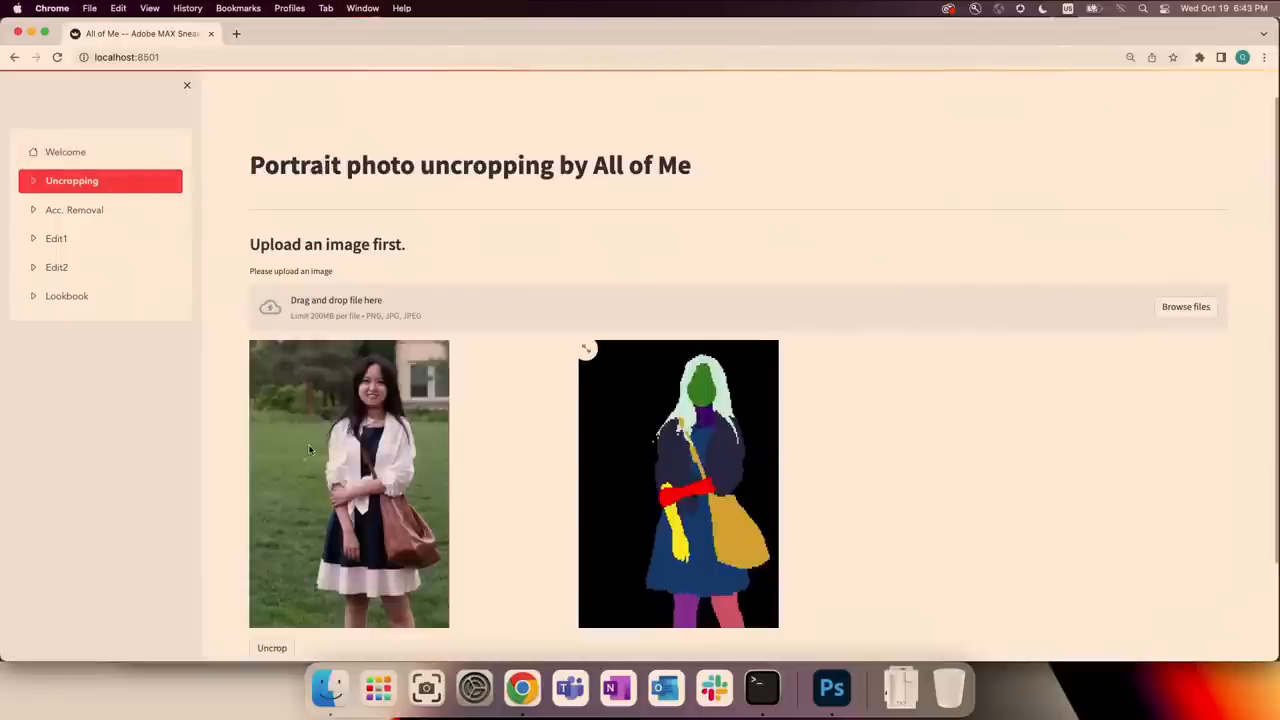
{"action": "left_click", "coordinate": [272, 648]}
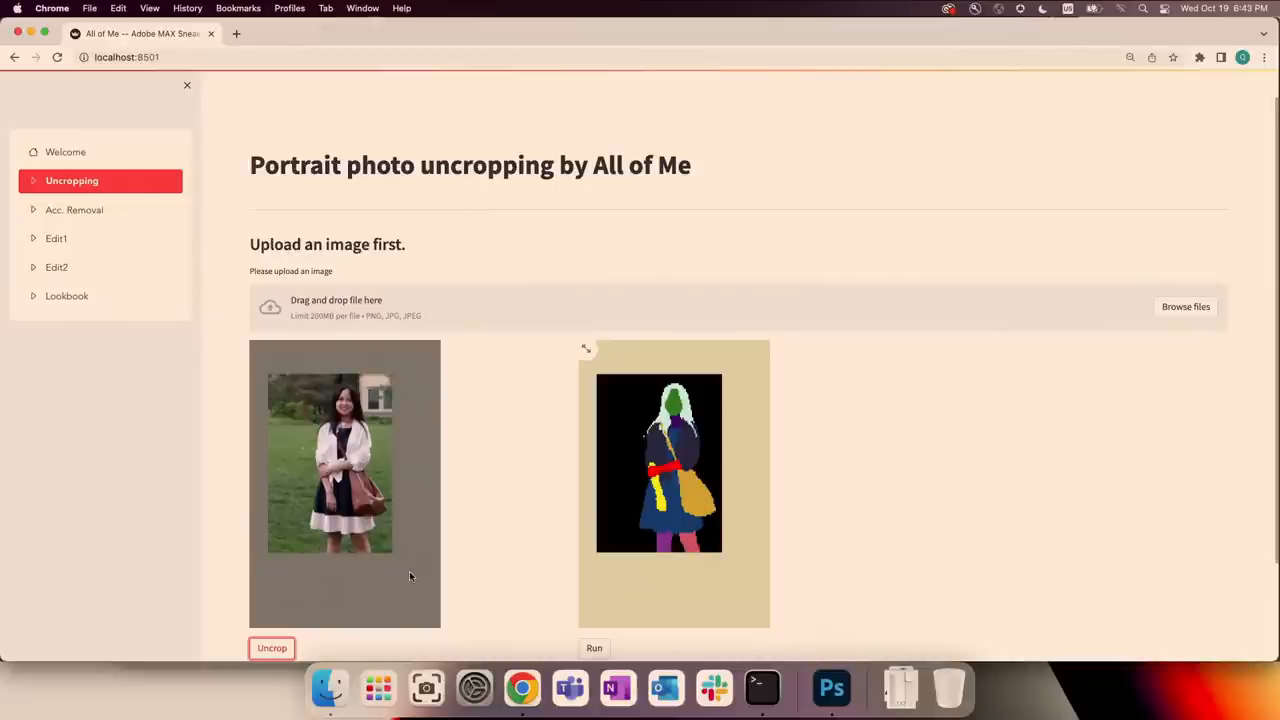
{"action": "left_click", "coordinate": [594, 648]}
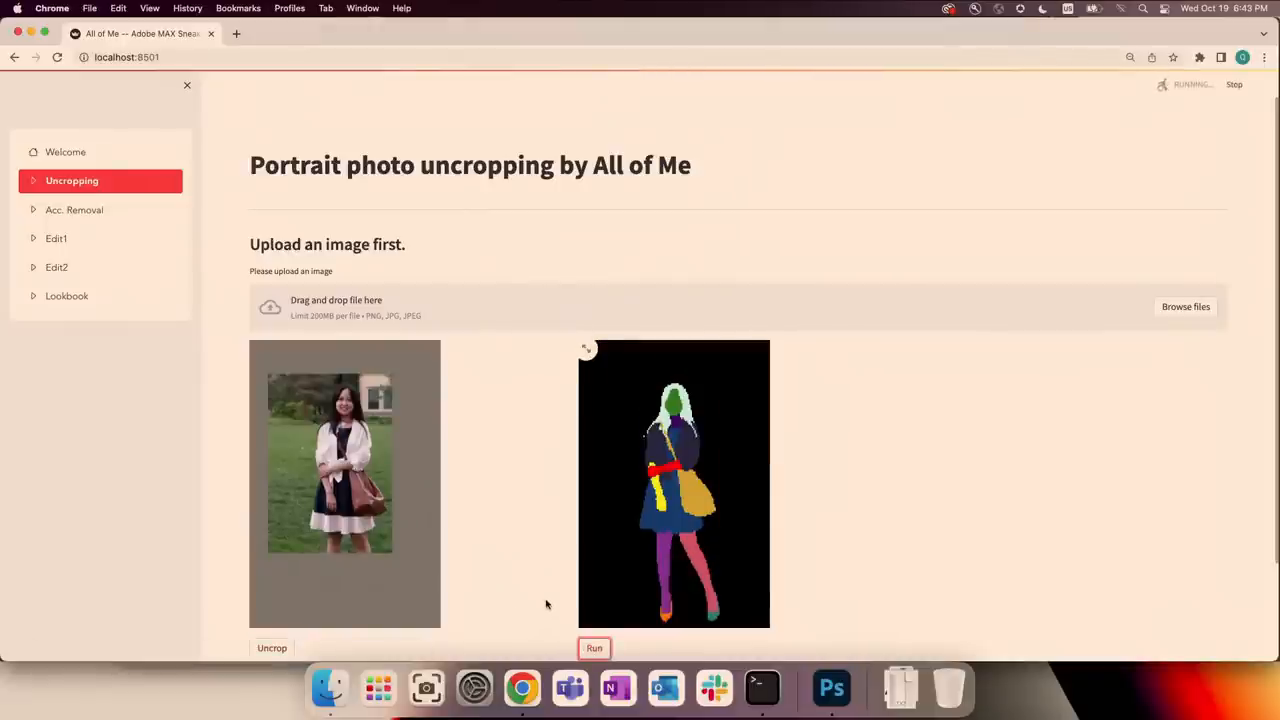
- View the accessory removal, apparel layout and apparel appearance editing results
{"action": "left_click", "coordinate": [76, 210]}
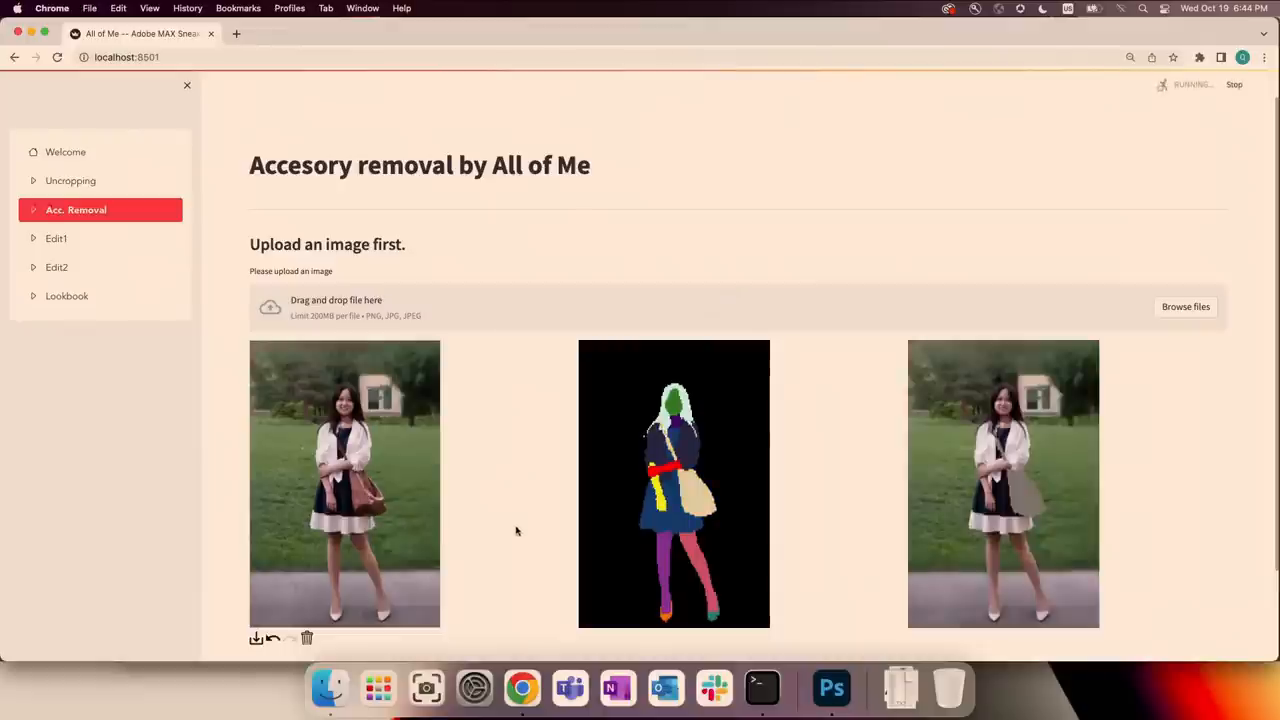
{"action": "left_click", "coordinate": [54, 238]}
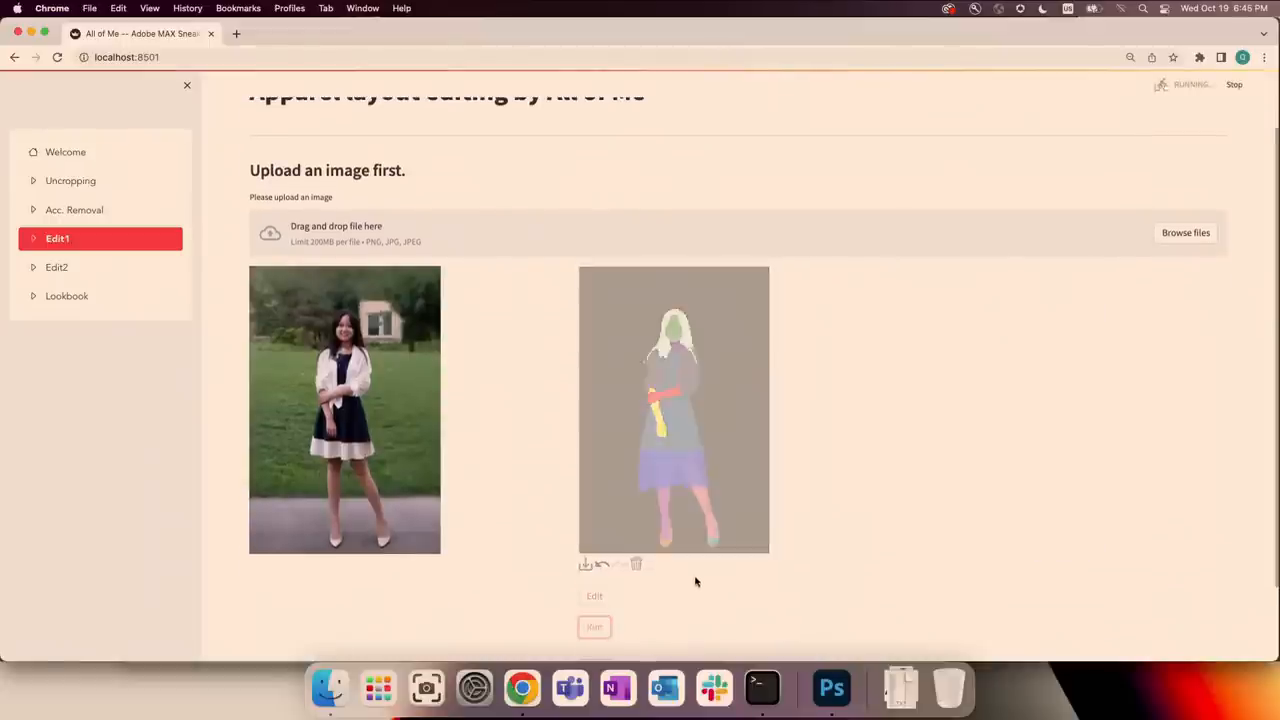
{"action": "left_click", "coordinate": [56, 268]}
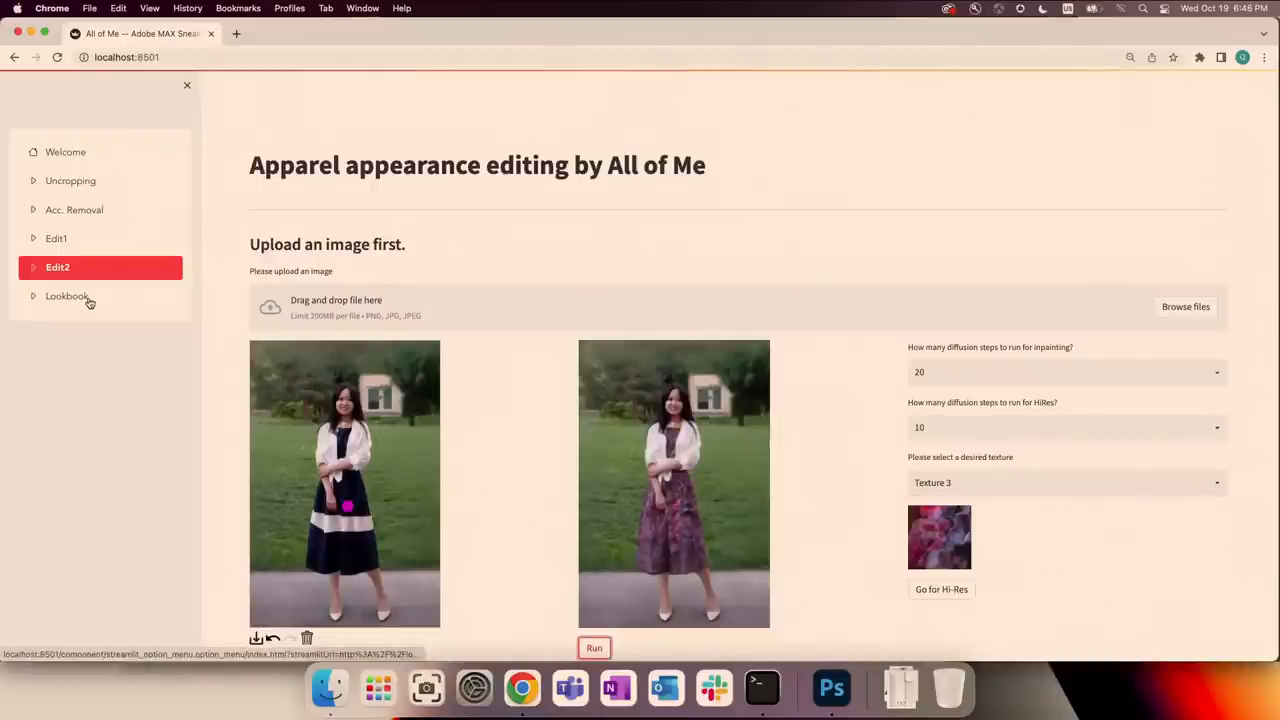
- Run the Lookbook with All Apparel + Background and render the restyled portrait in high resolution
{"action": "left_click", "coordinate": [68, 296]}
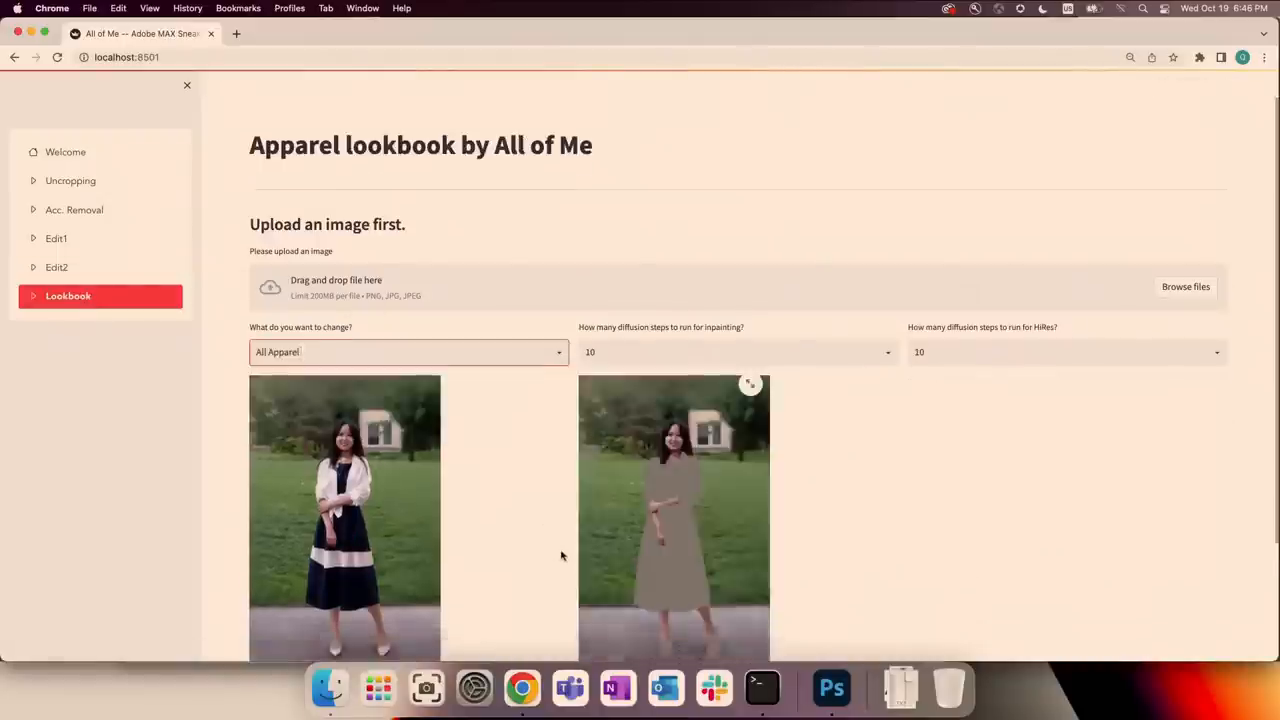
{"action": "scroll", "scroll_direction": "down", "scroll_amount": 3}
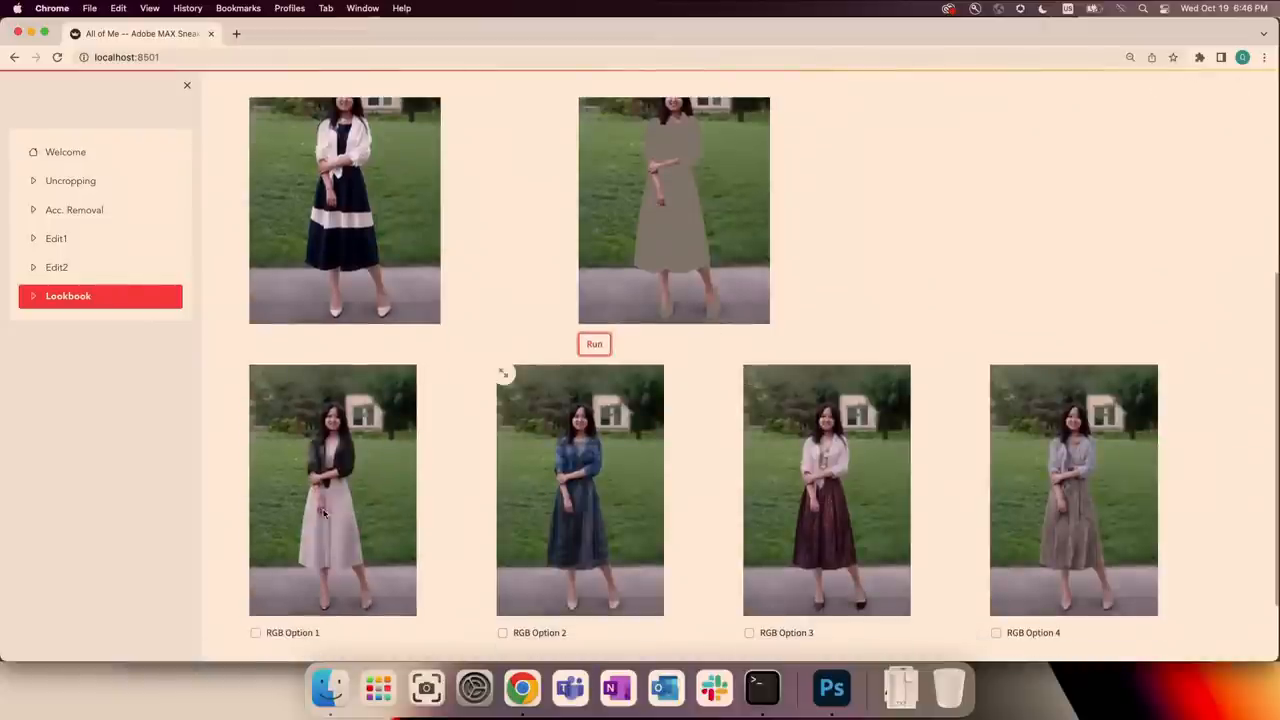
{"action": "left_click", "coordinate": [594, 344]}
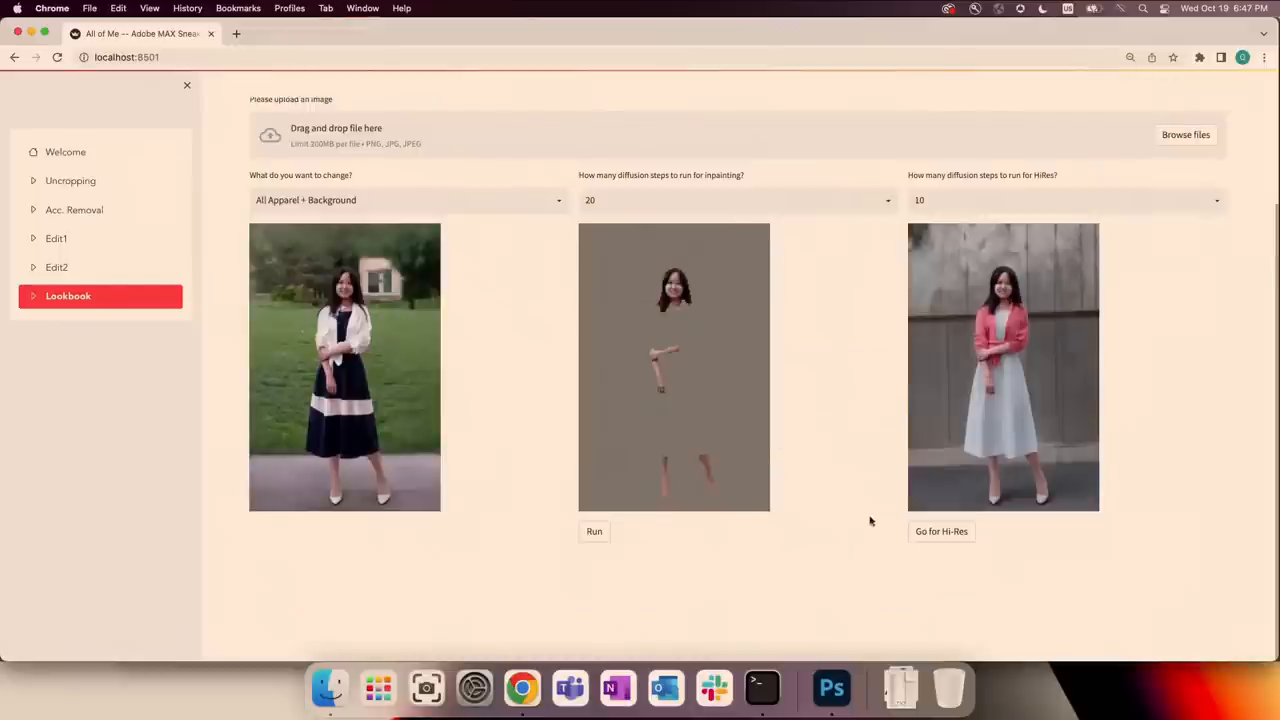
{"action": "left_click", "coordinate": [942, 532]}
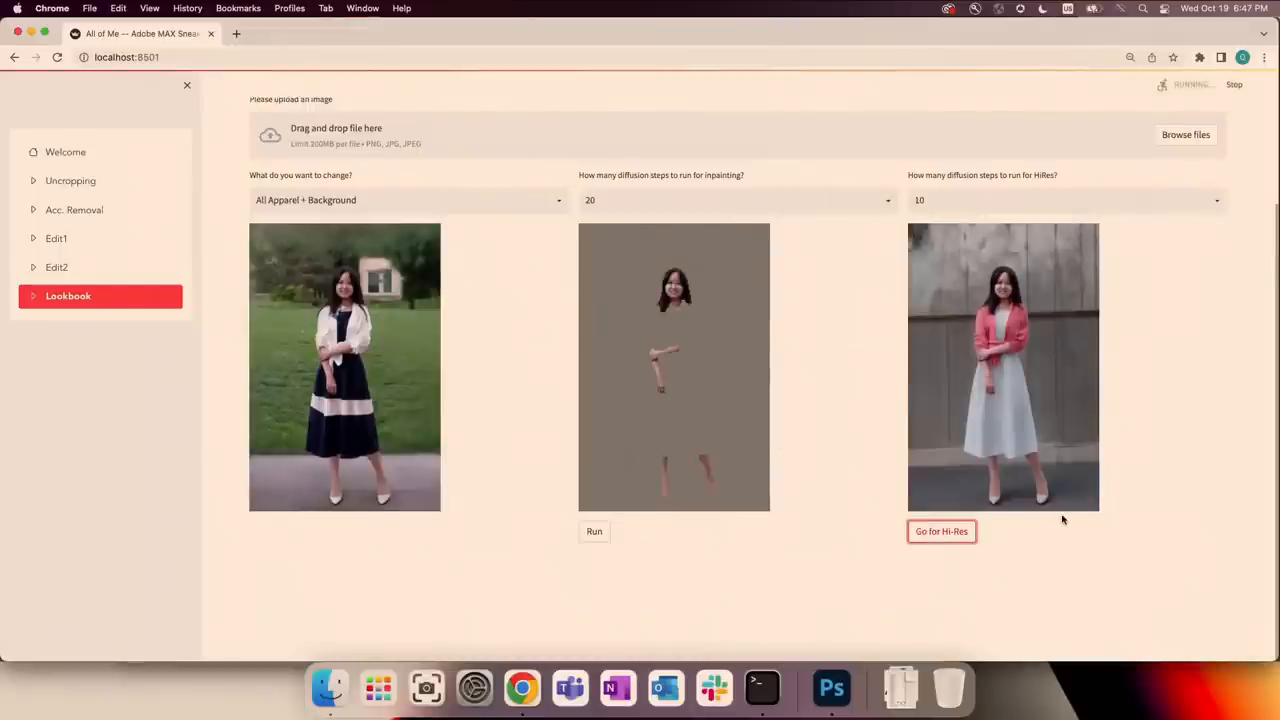
{"action": "mouse_move", "coordinate": [1032, 522]}
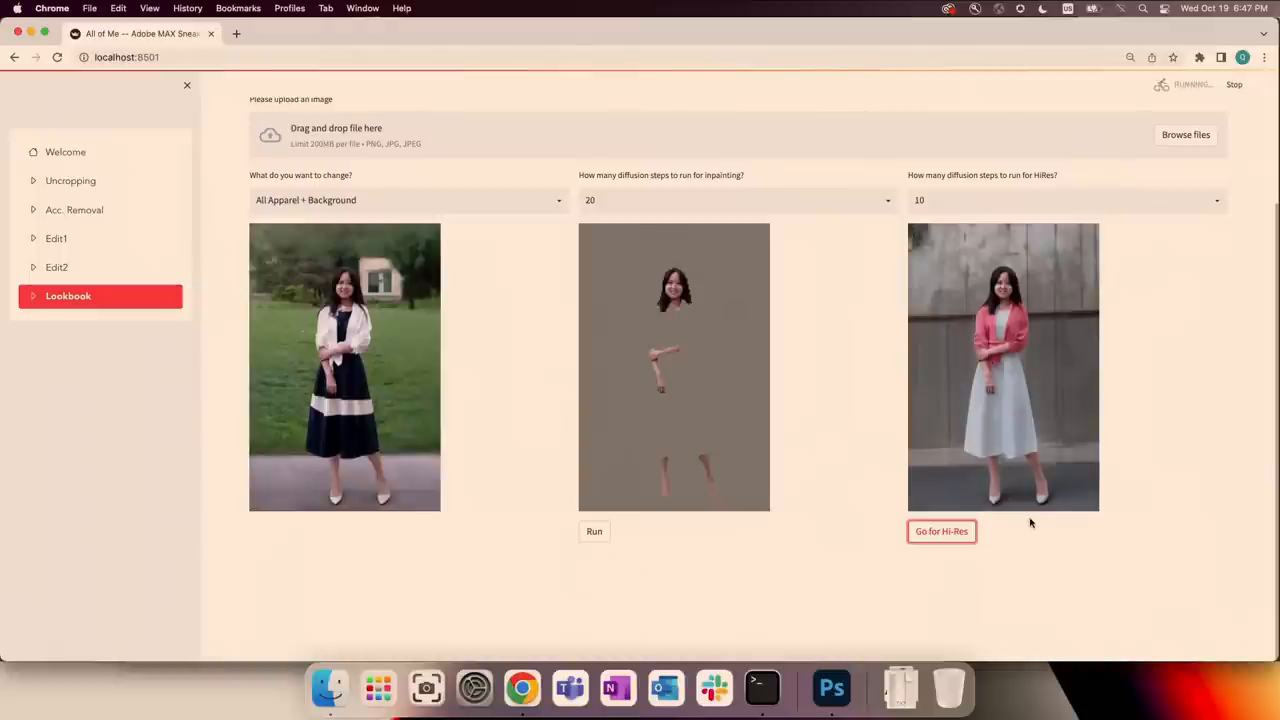
{"action": "mouse_move", "coordinate": [1044, 560]}
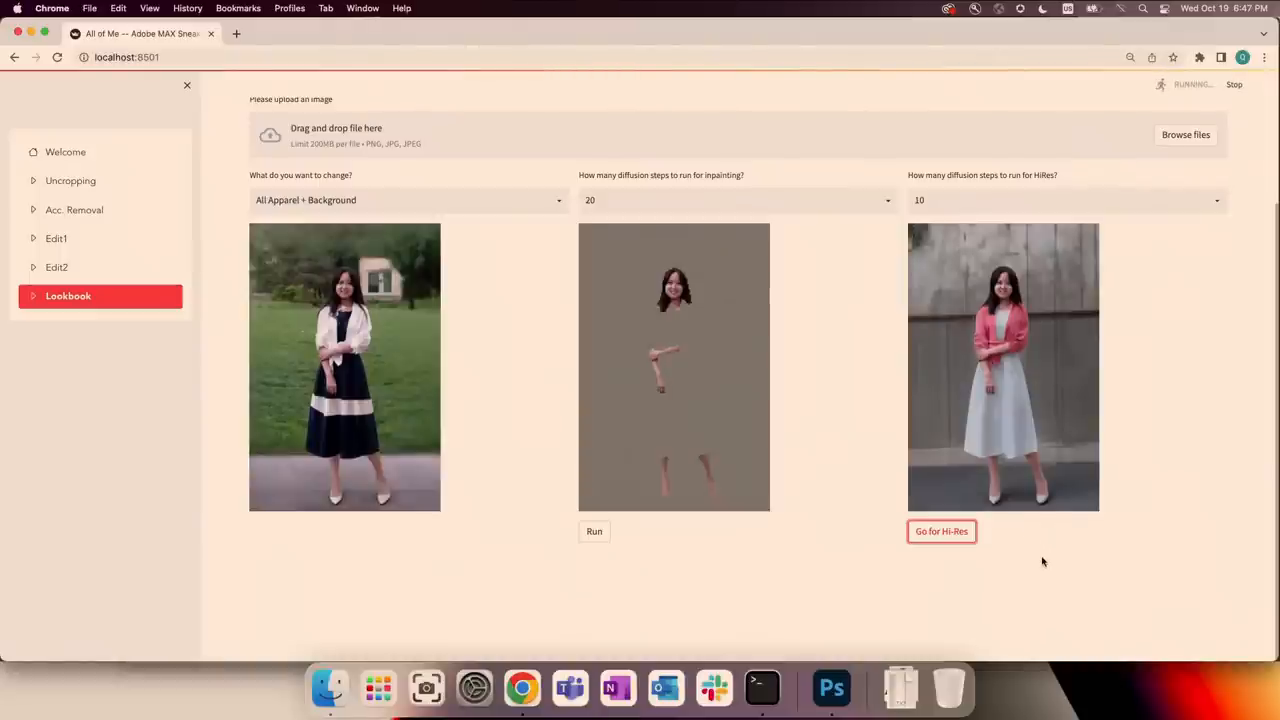
{"action": "scroll", "scroll_direction": "down", "scroll_amount": 3}
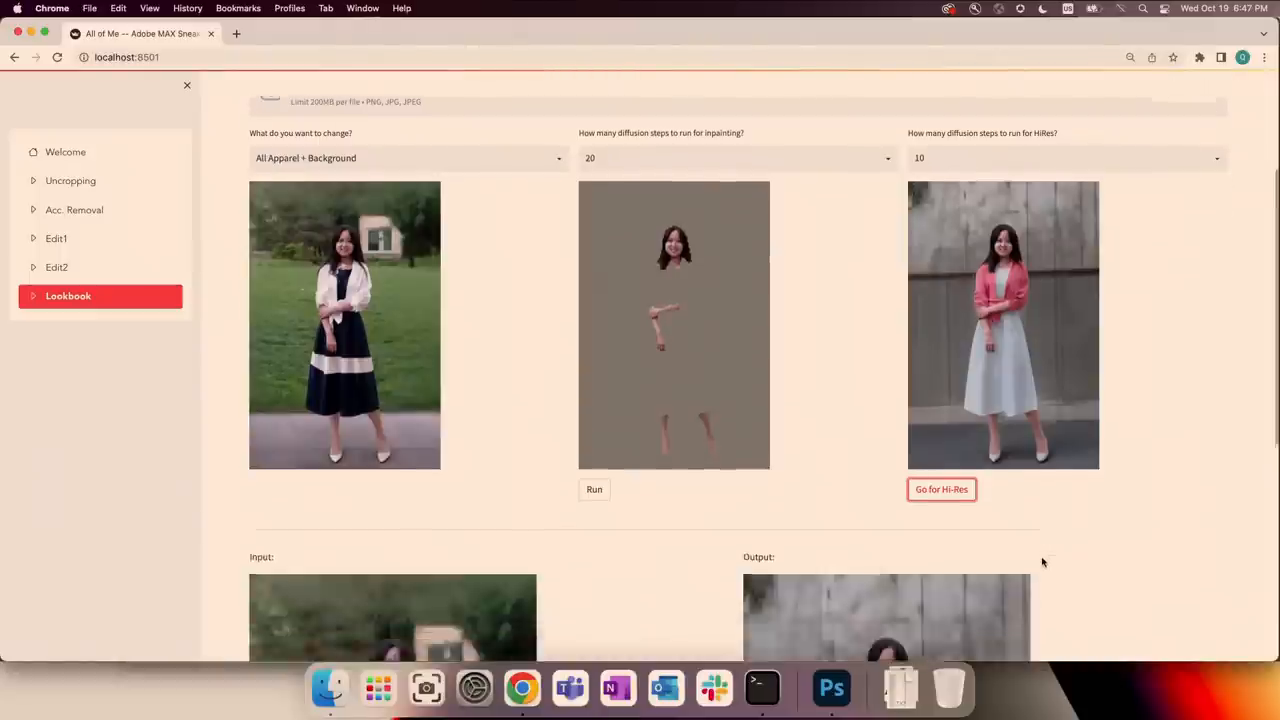
{"action": "scroll", "scroll_direction": "down", "scroll_amount": 3}
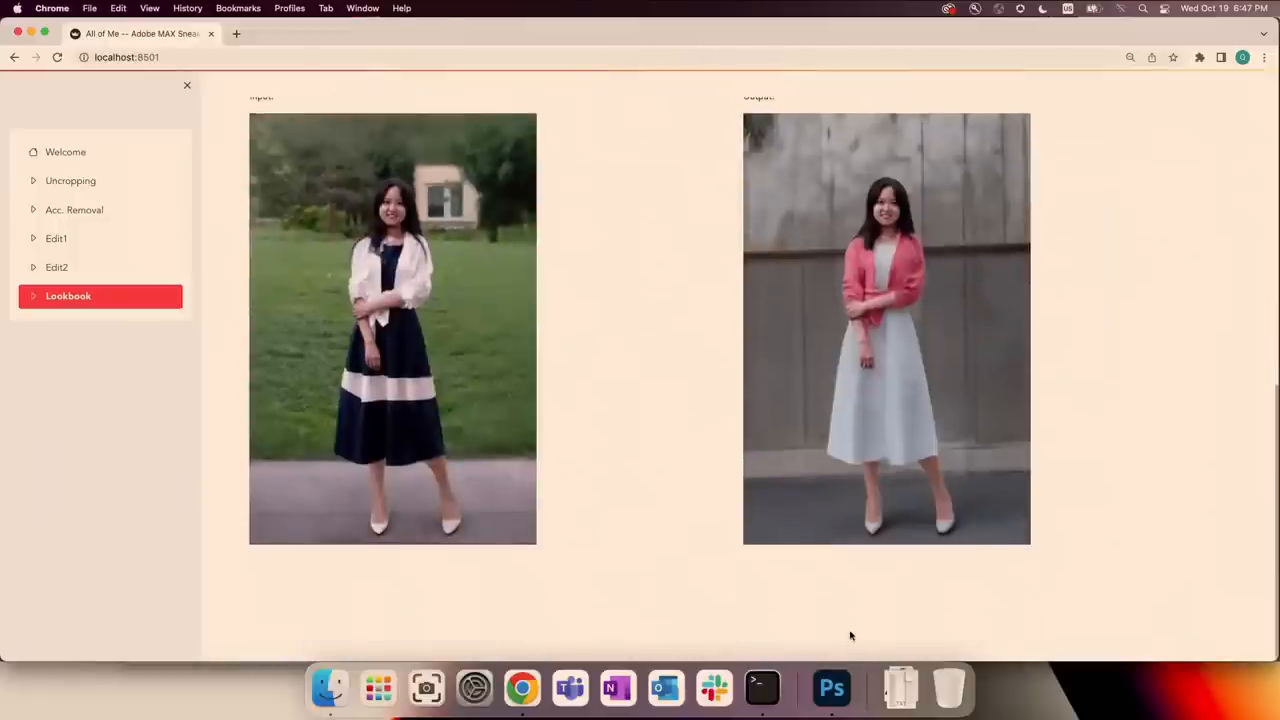
{"action": "mouse_move", "coordinate": [832, 688]}
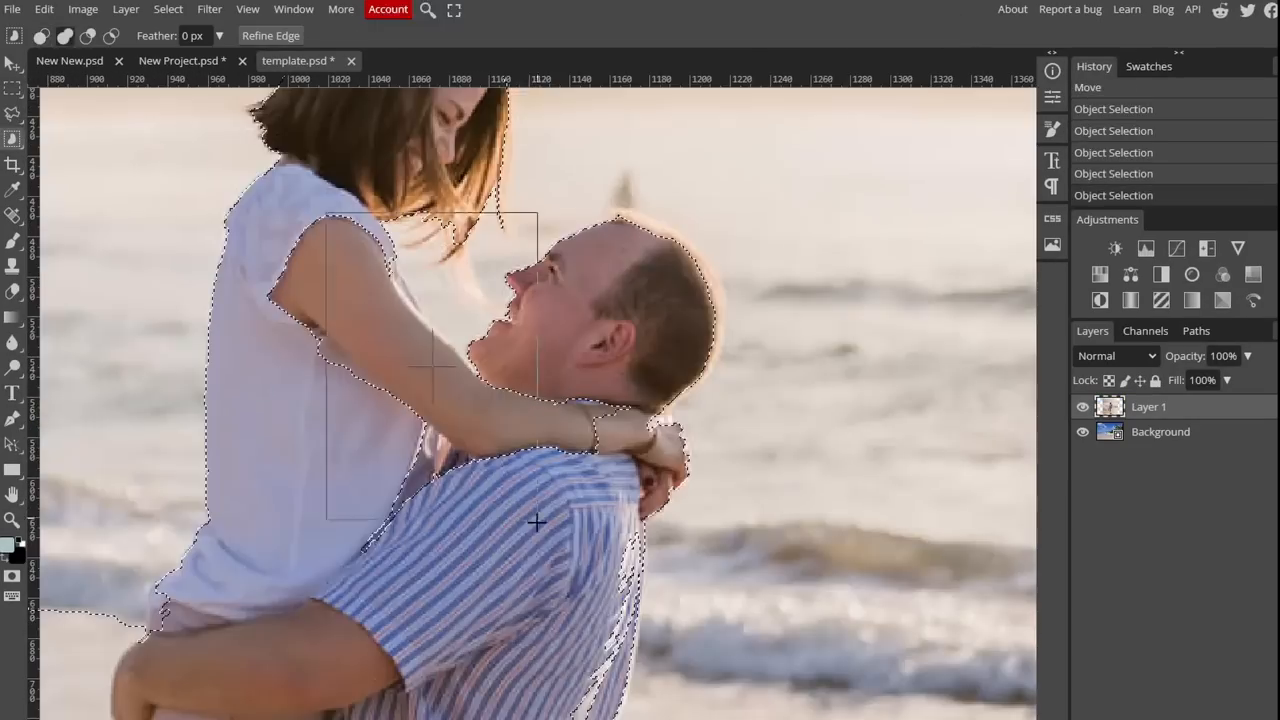
- Scroll to the beach photo where the embracing couple is selected
{"action": "scroll", "scroll_direction": "down", "scroll_amount": 3}
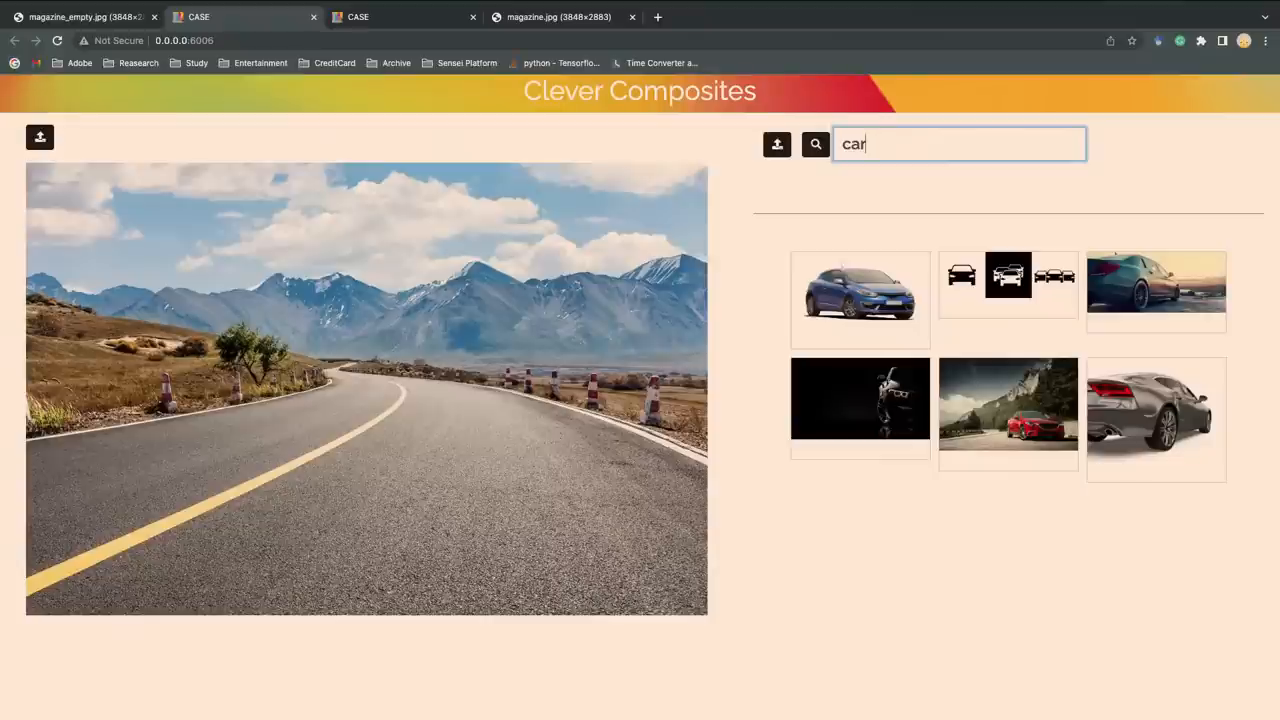
{"action": "mouse_move", "coordinate": [822, 94]}
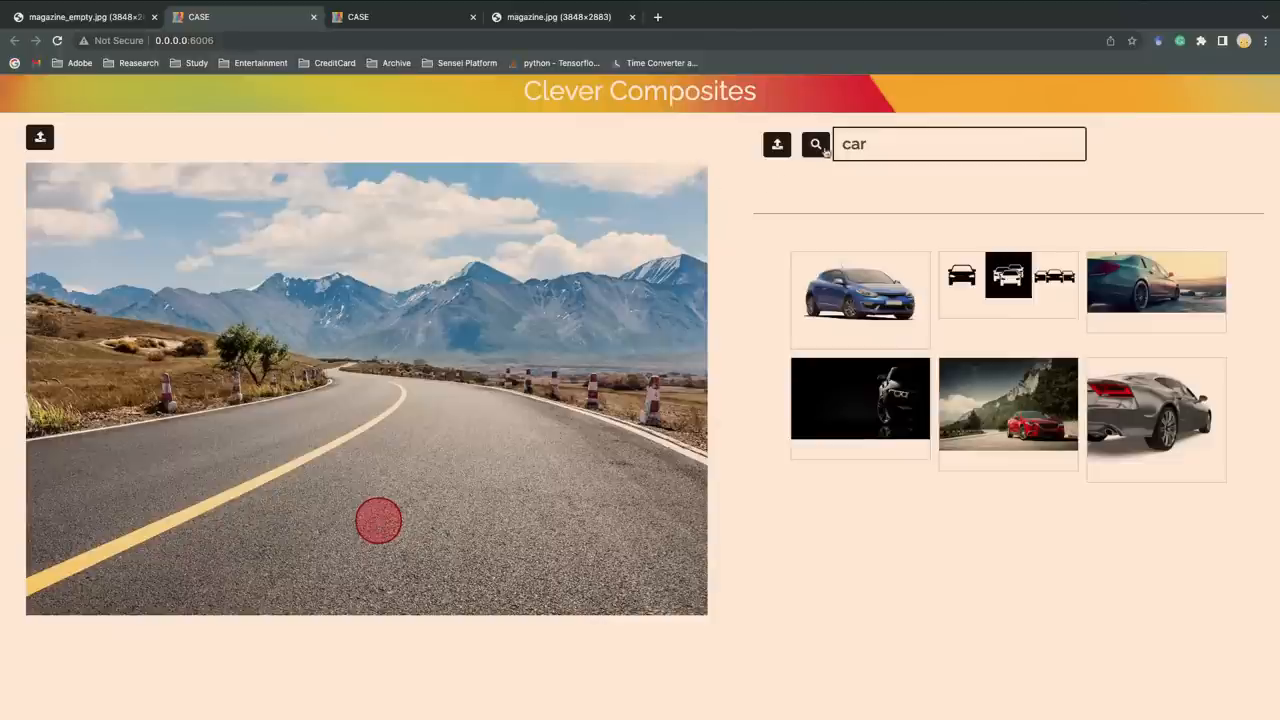
- Mark the placement spot on the road and choose the red van from the suggestions
{"action": "left_click", "coordinate": [816, 144]}
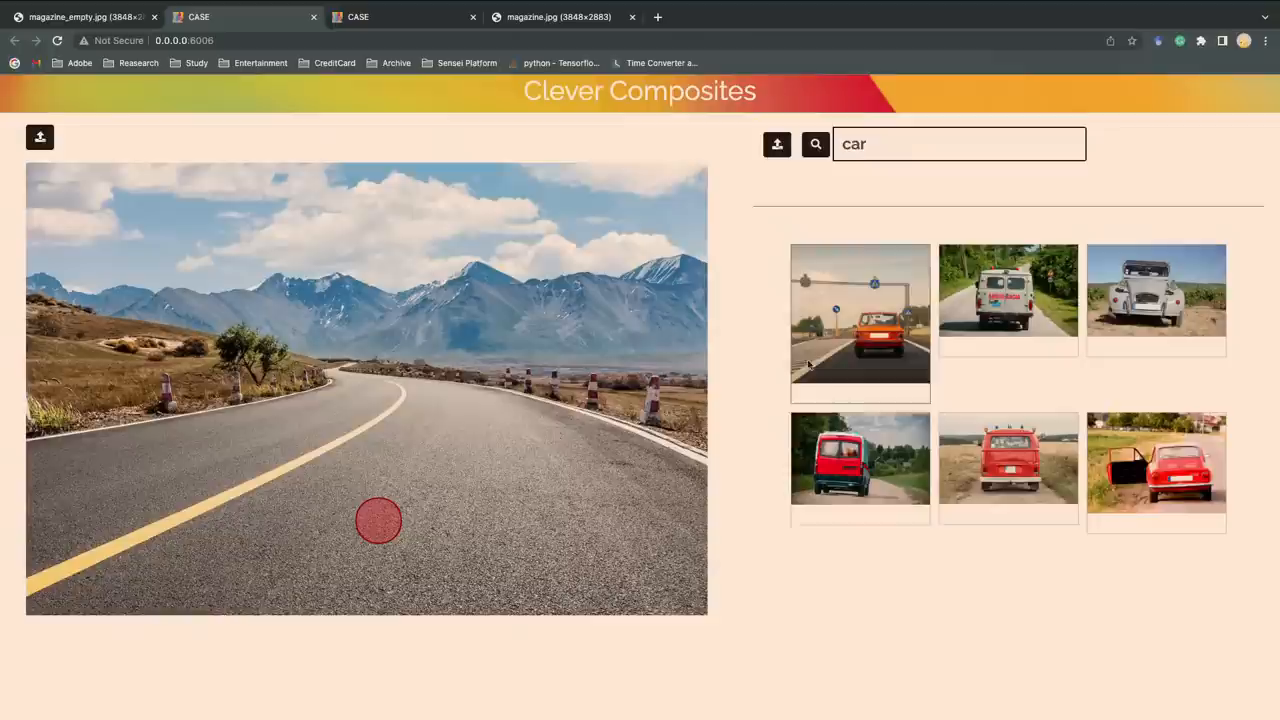
{"action": "mouse_move", "coordinate": [1012, 504]}
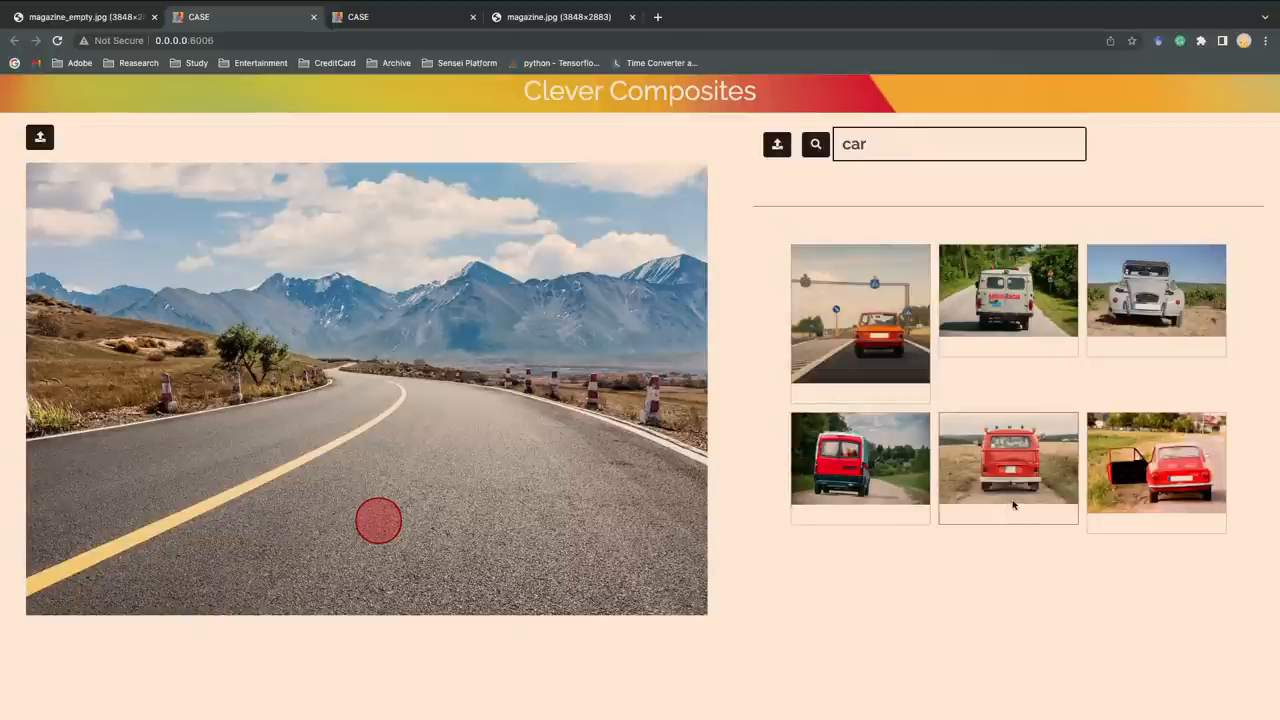
{"action": "mouse_move", "coordinate": [1008, 478]}
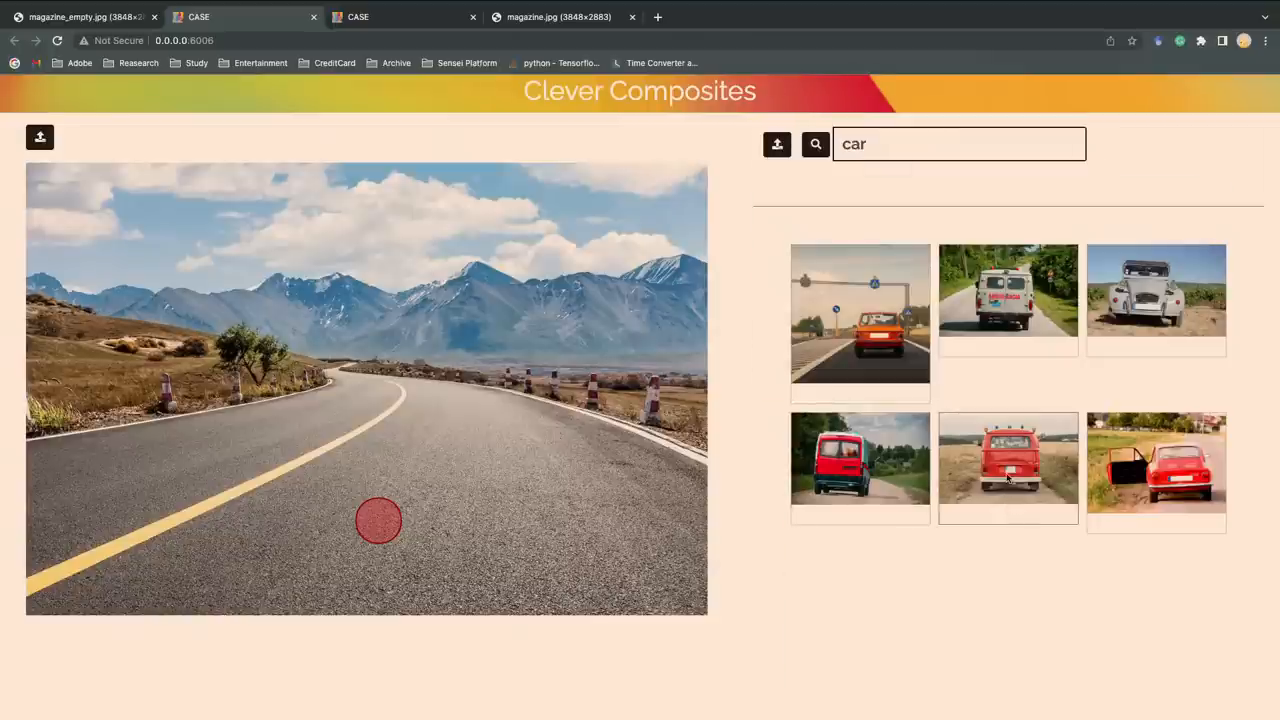
{"action": "left_click", "coordinate": [1008, 468]}
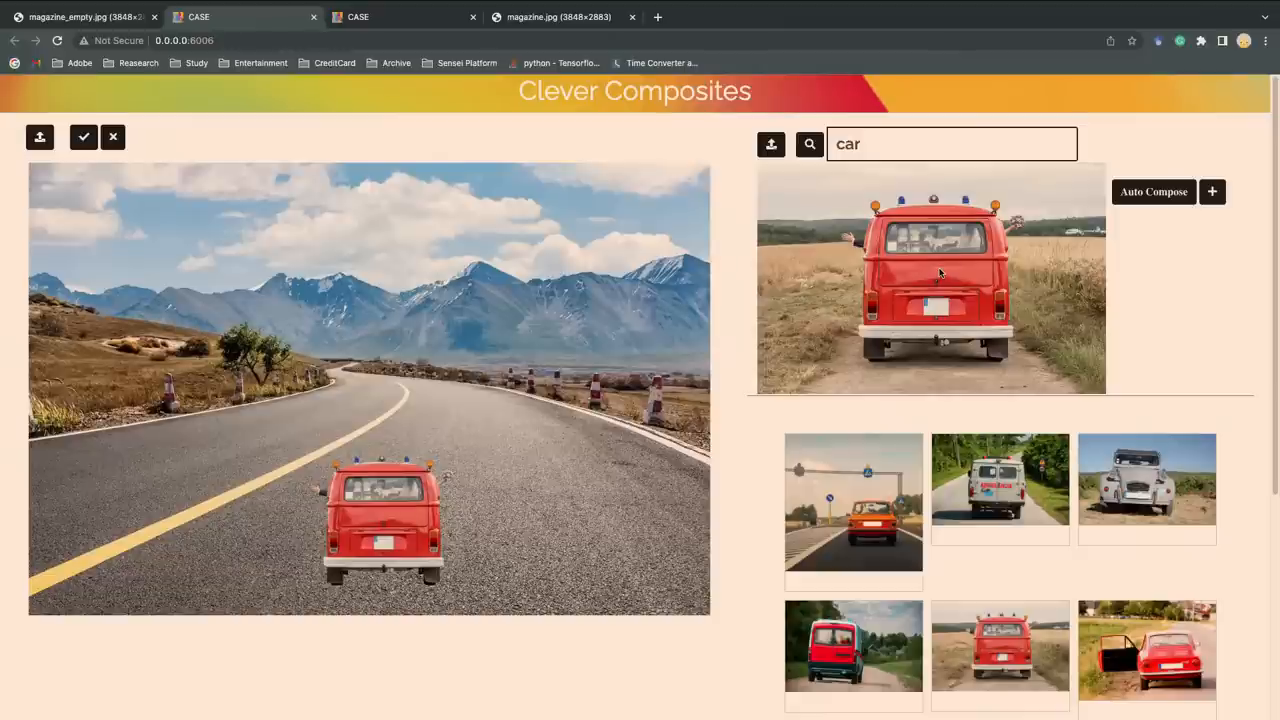
- Auto Compose the red van onto the road, then toggle Auto Scale in the extra options
{"action": "left_click", "coordinate": [1152, 192]}
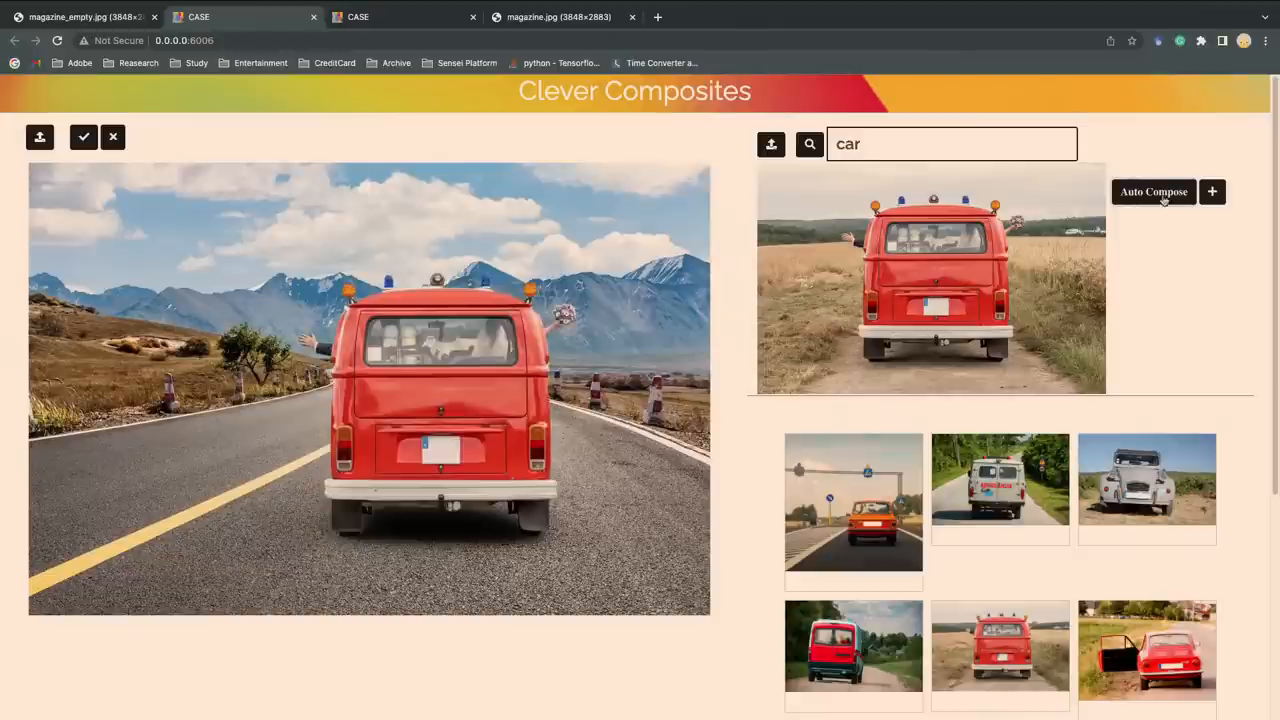
{"action": "mouse_move", "coordinate": [1150, 204]}
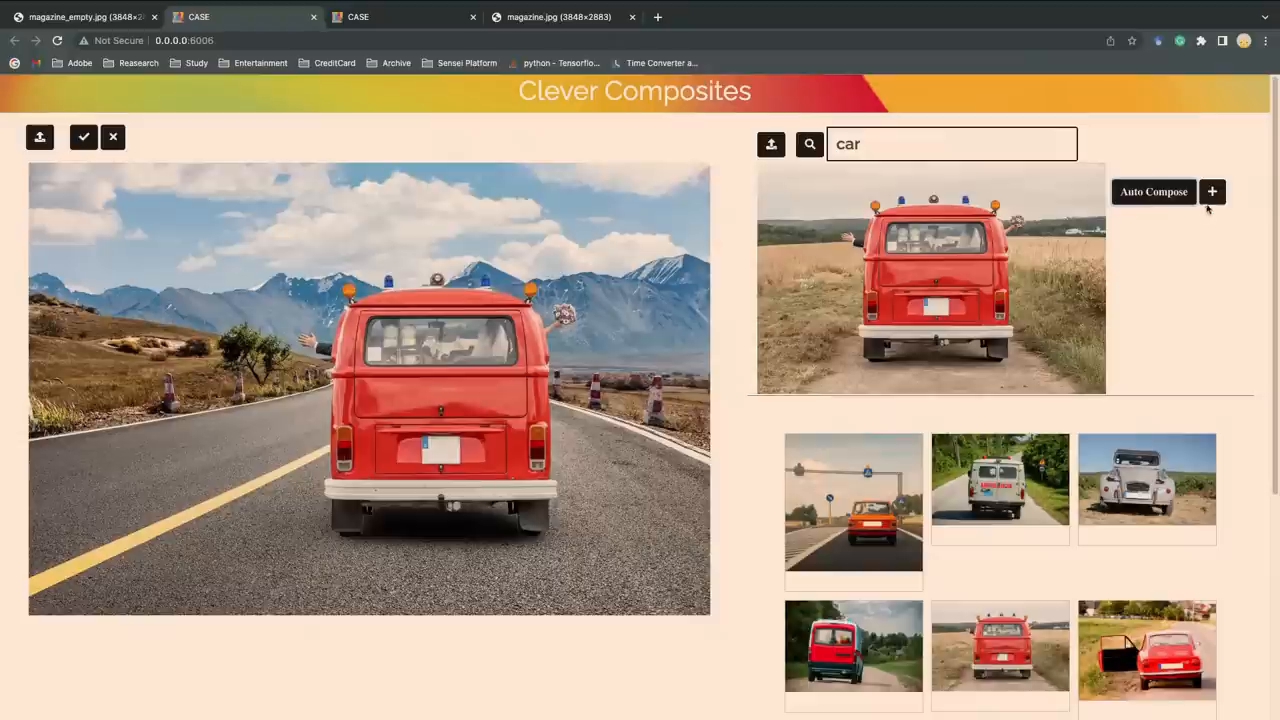
{"action": "left_click", "coordinate": [1212, 192]}
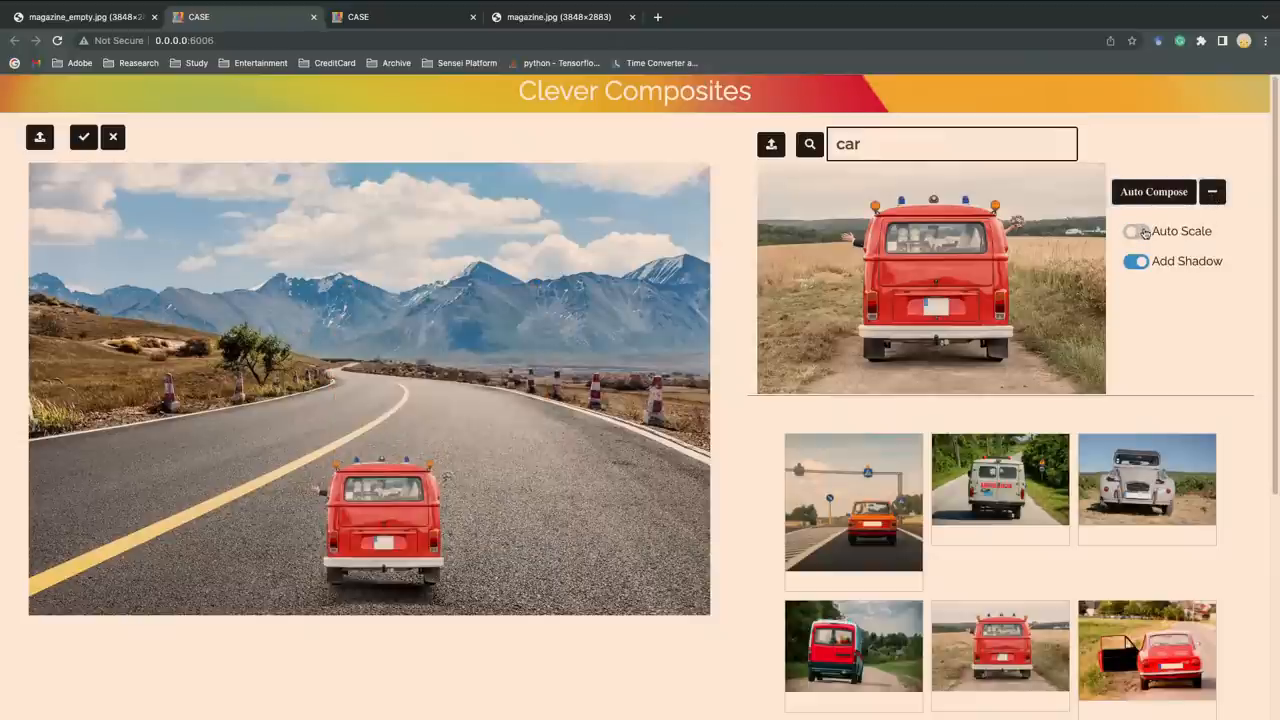
{"action": "left_click", "coordinate": [1136, 232]}
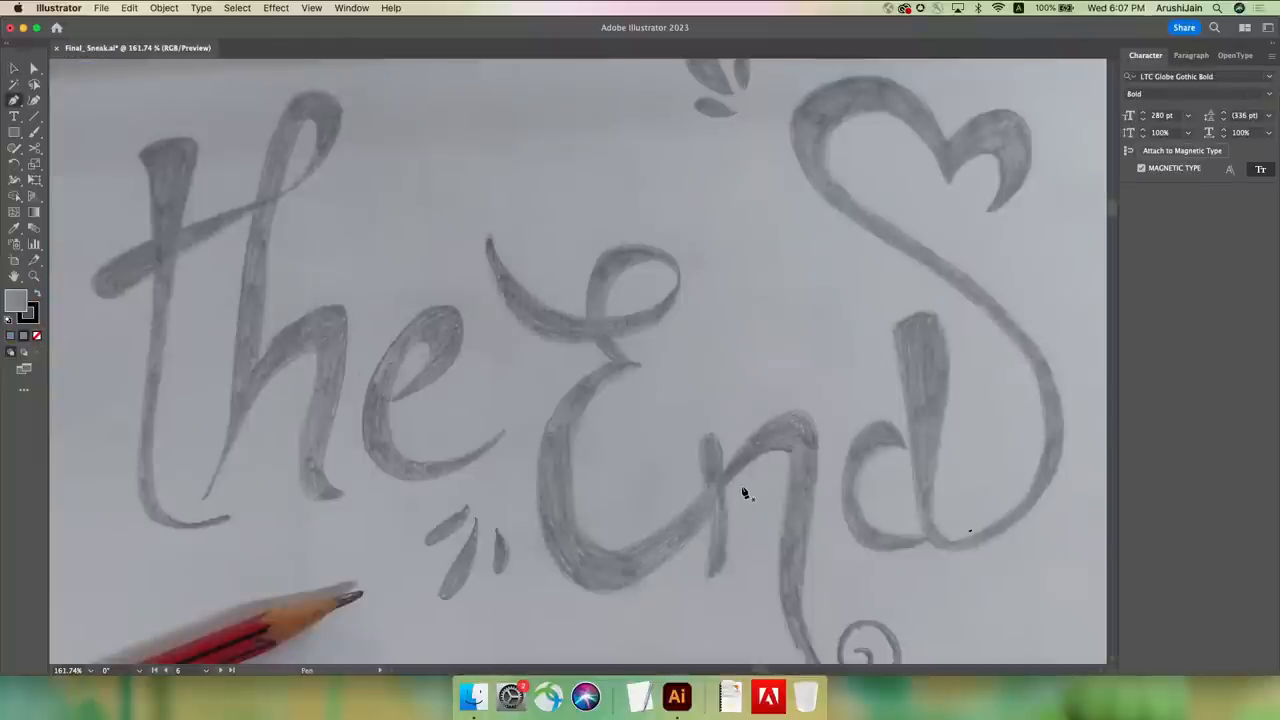
{"action": "mouse_move", "coordinate": [976, 550]}
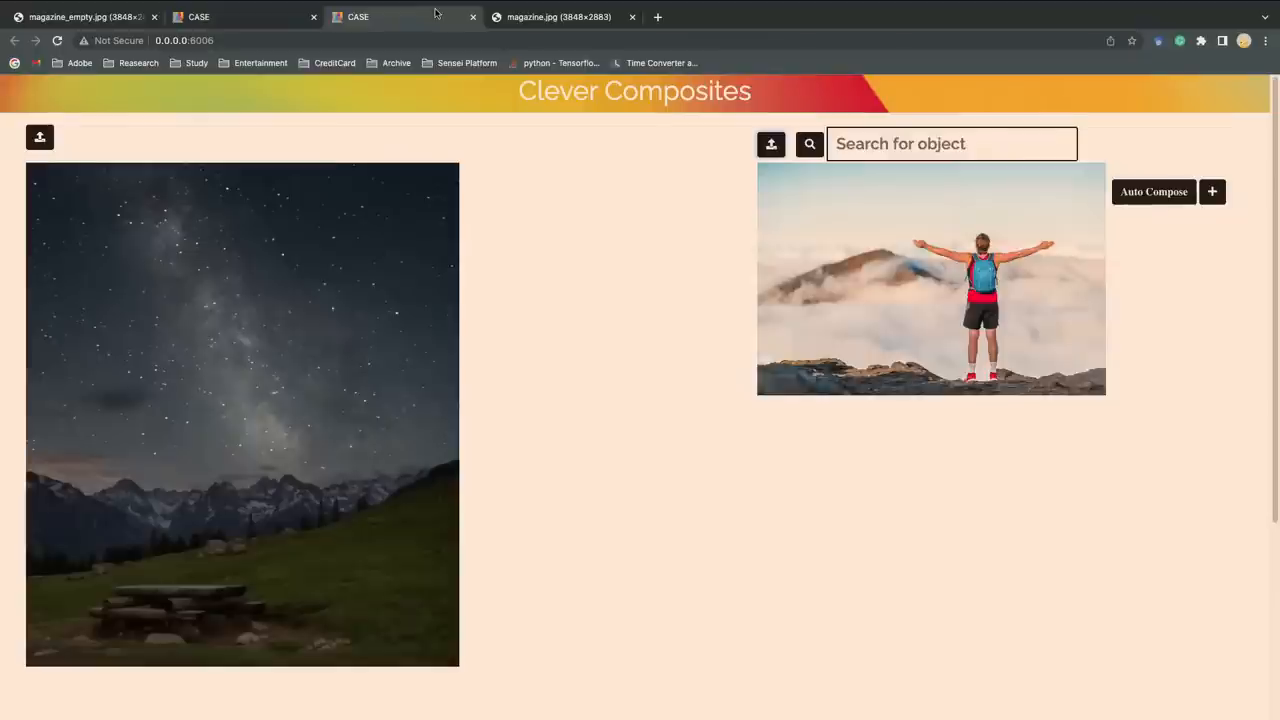
- Drag a placement region over the lower mountains and picnic table for the hiker
{"action": "left_click_drag", "start_coordinate": [70, 414], "coordinate": [270, 590]}
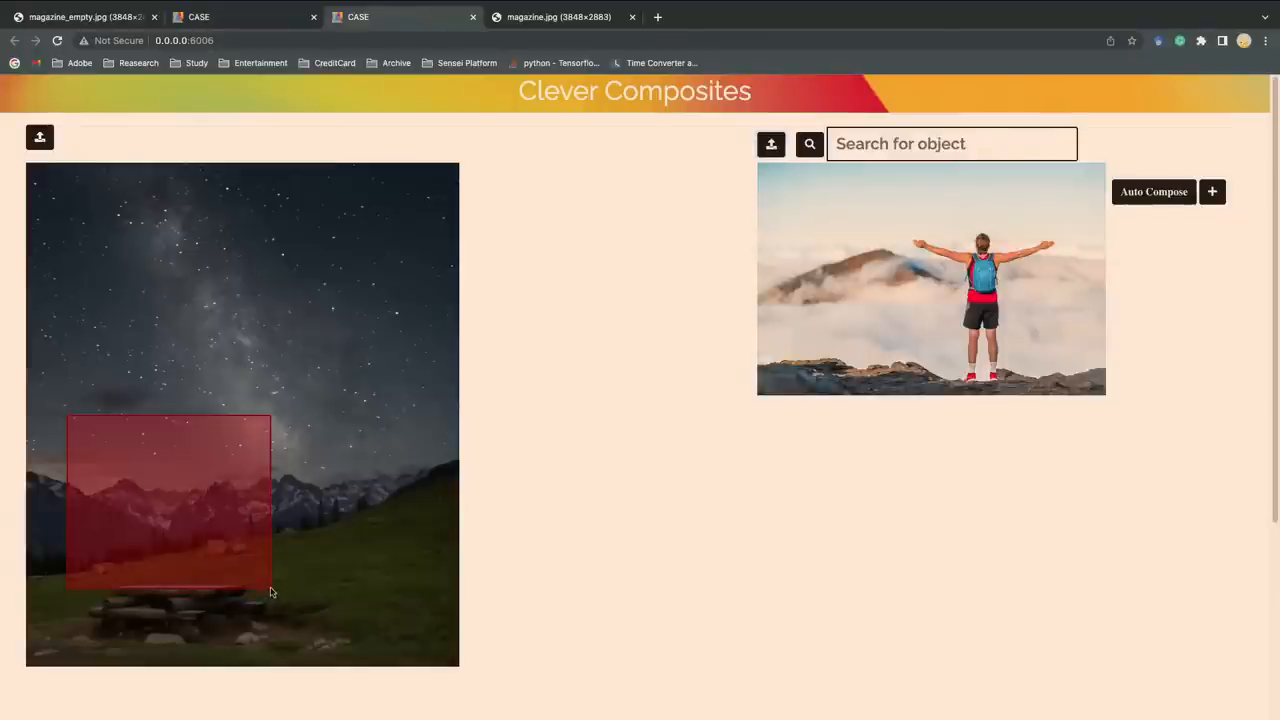